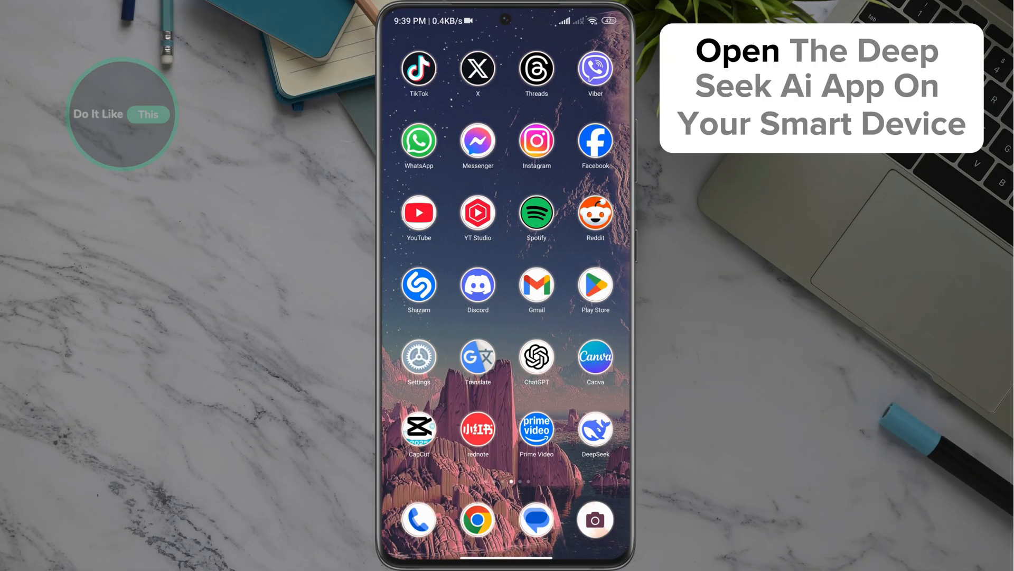
Launch DeepSeek and choose Delete account from the Profile page
click(594, 428)
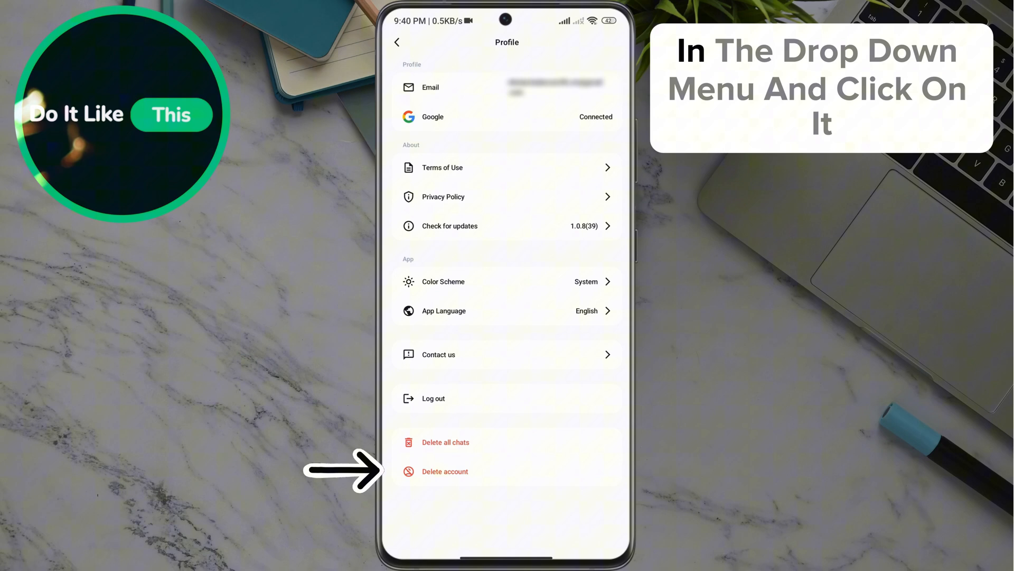
click(444, 470)
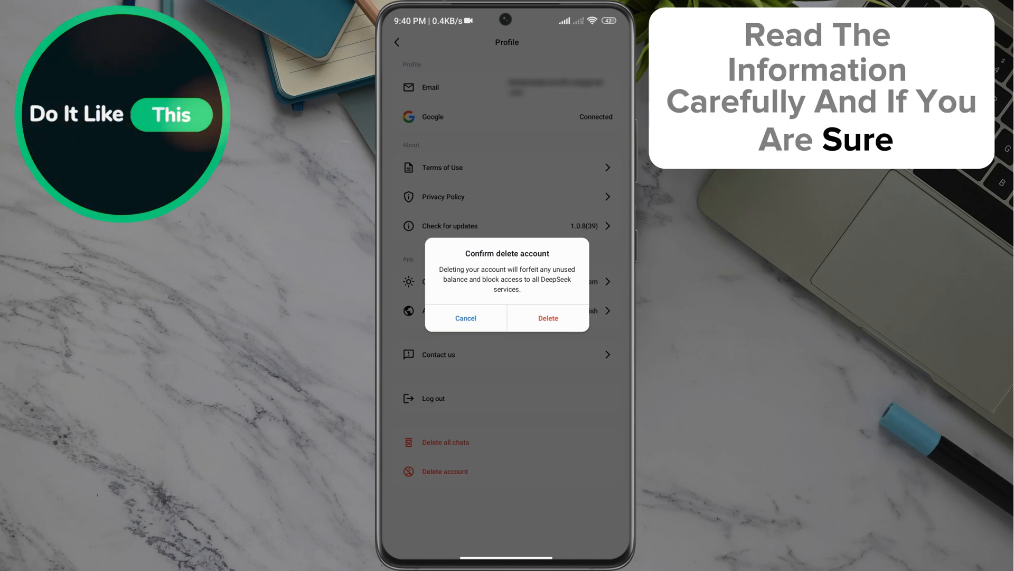
Confirm Delete in the Confirm delete account dialog to permanently remove the account
click(547, 318)
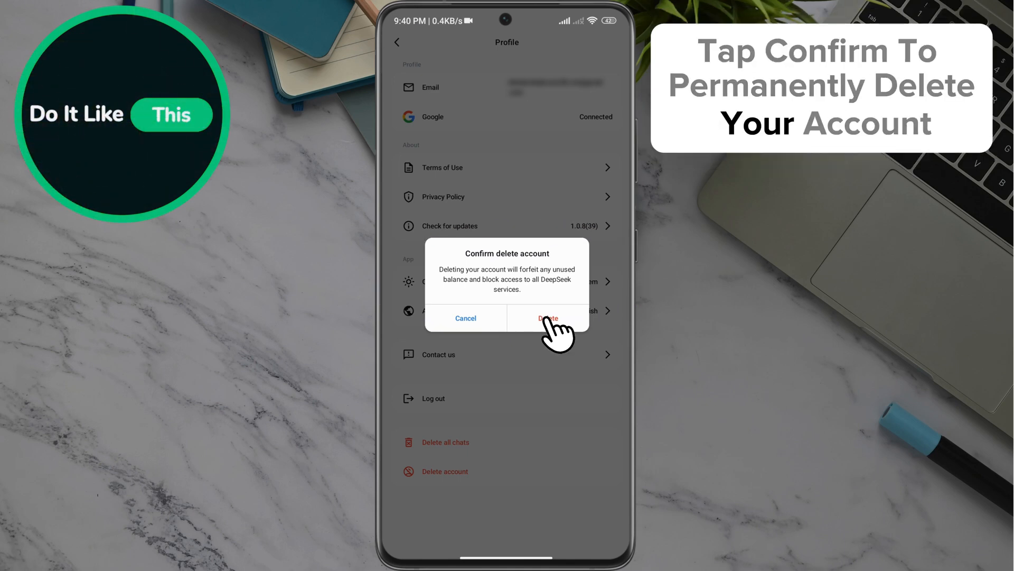
click(547, 317)
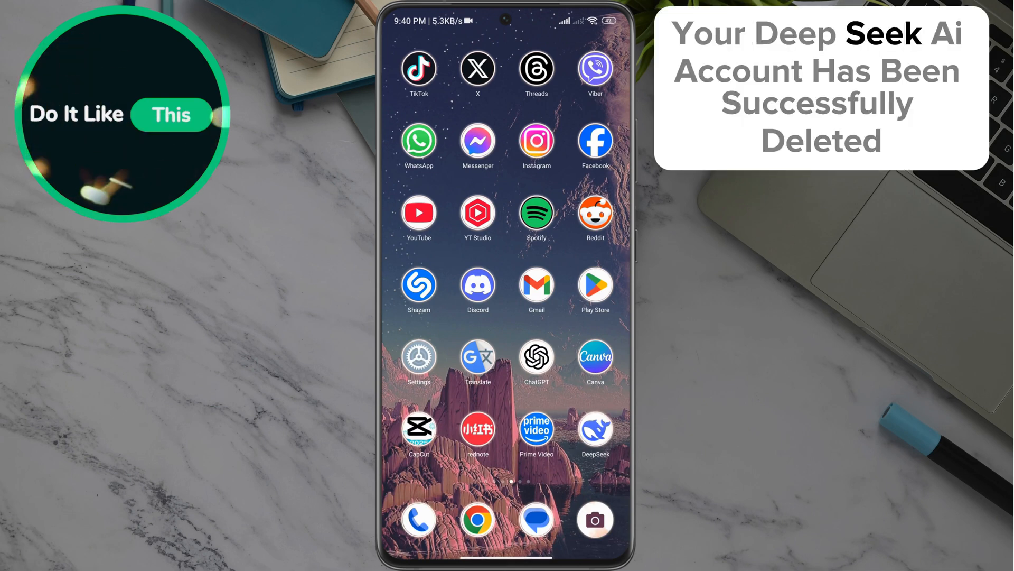